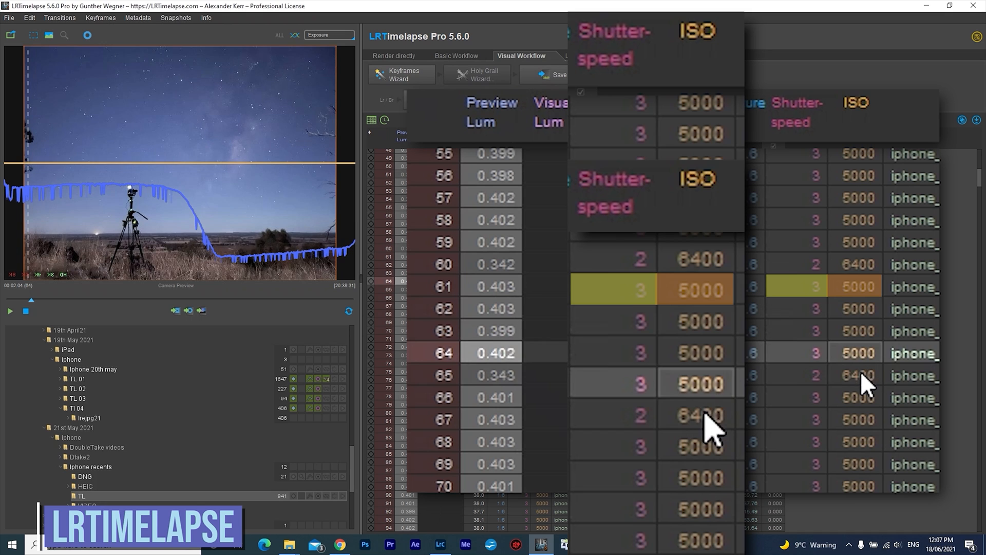
Open the recent apps overview while the 3000-shot, 2-second interval capture keeps running.
scroll("down", 3)
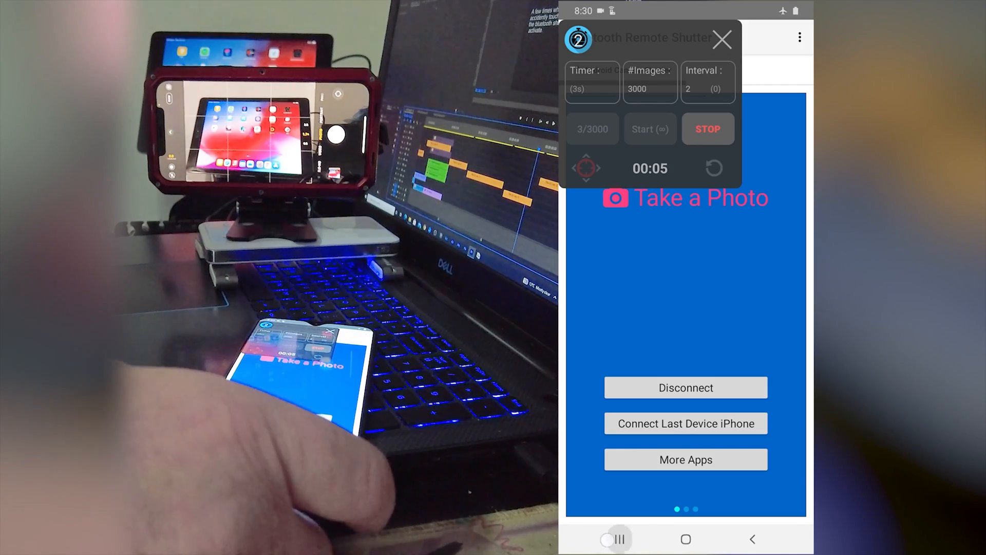
left_click(618, 539)
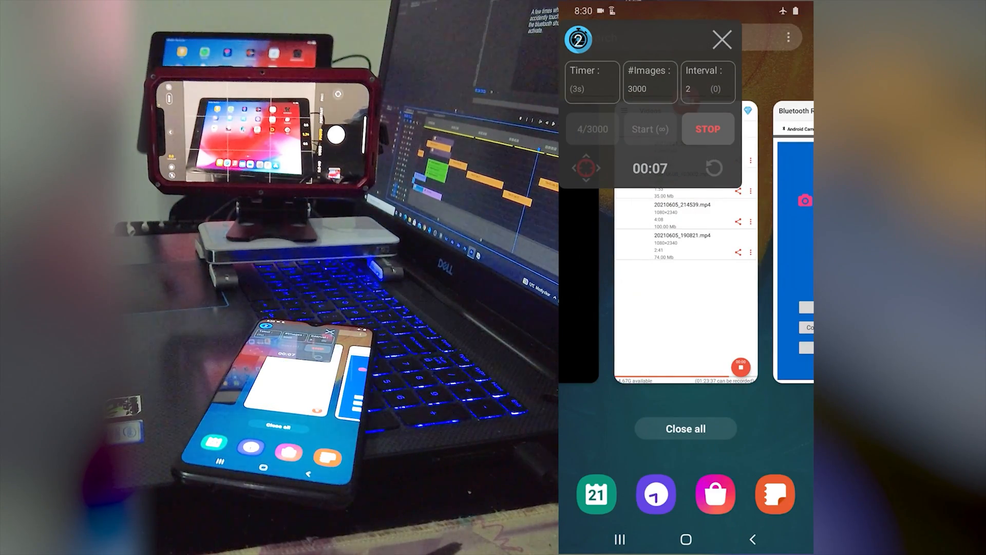